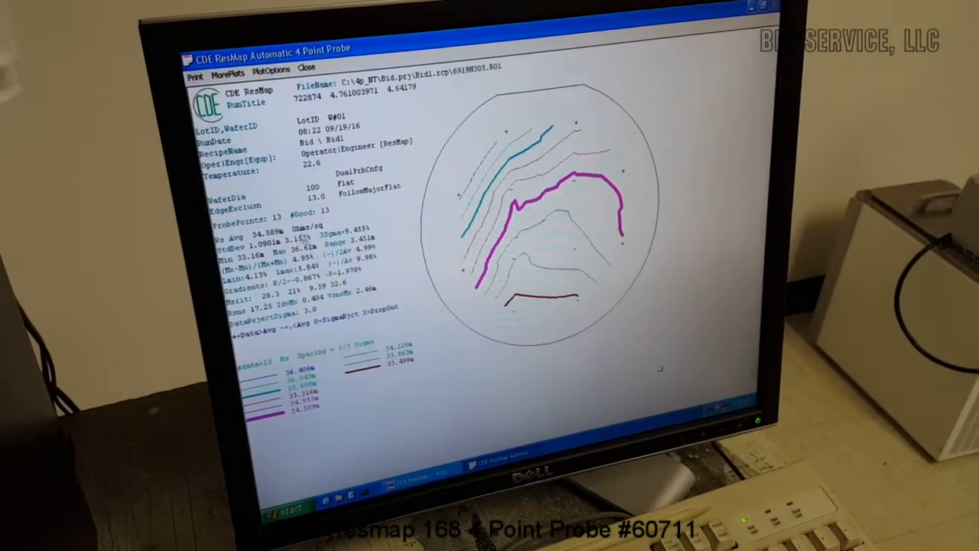
View and dismiss the MorePlots list twice, then close the wafer map results window
{"action": "left_click", "coordinate": [233, 73]}
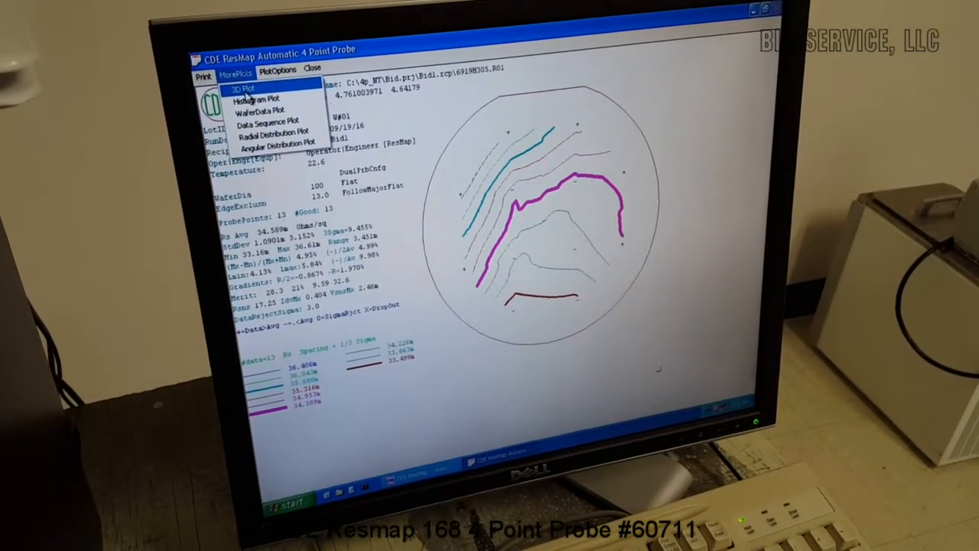
{"action": "left_click", "coordinate": [245, 91]}
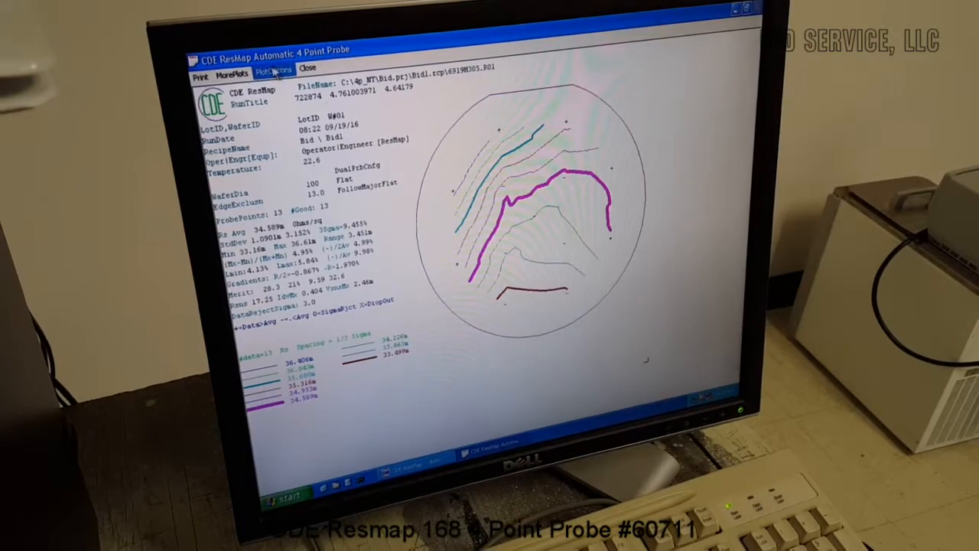
{"action": "left_click", "coordinate": [230, 74]}
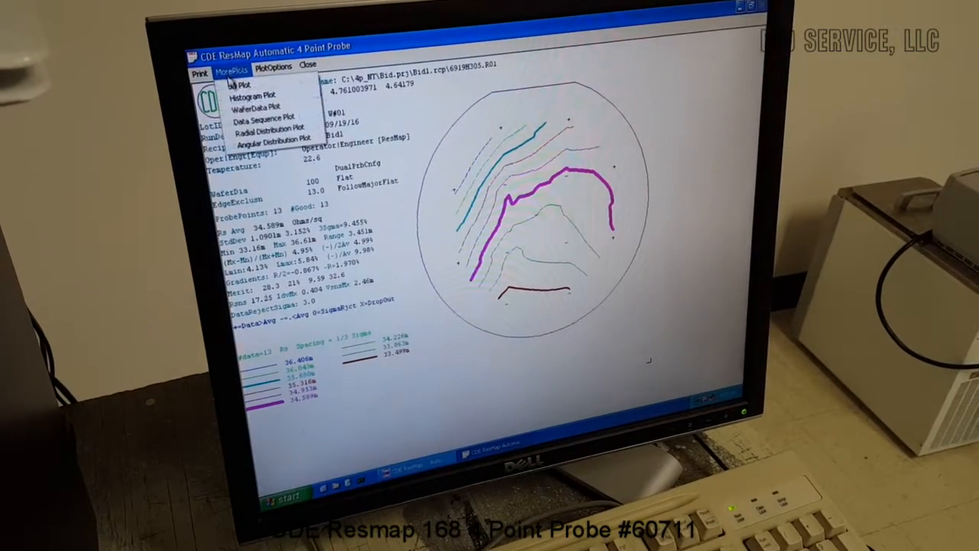
{"action": "left_click", "coordinate": [256, 107]}
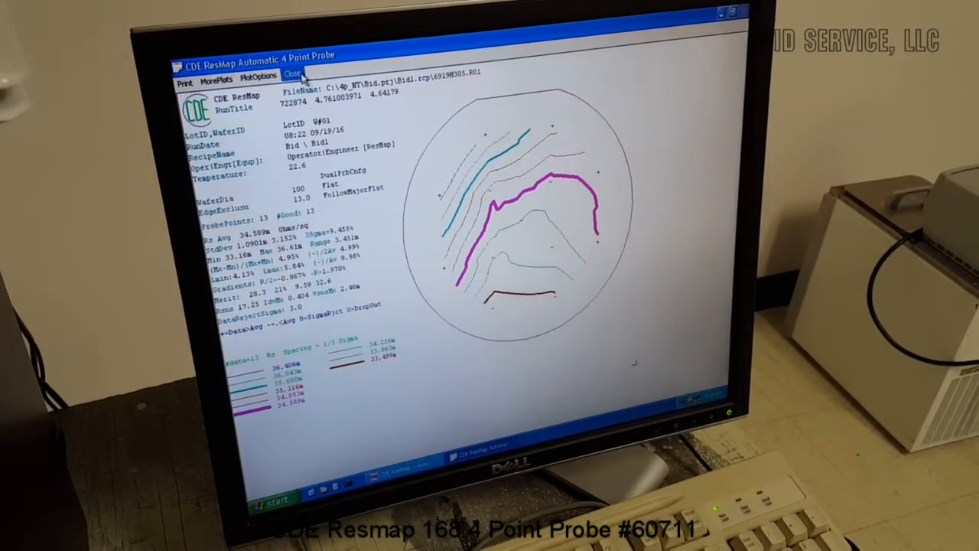
{"action": "left_click", "coordinate": [294, 74]}
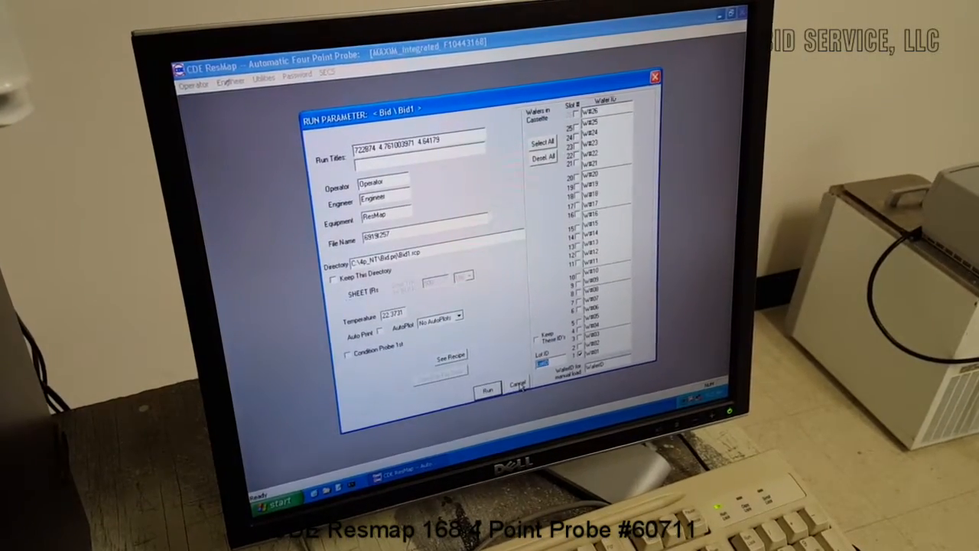
Cancel Run Parameter, open the Utilities > Control panel, and run Home All Motors
{"action": "left_click", "coordinate": [515, 384]}
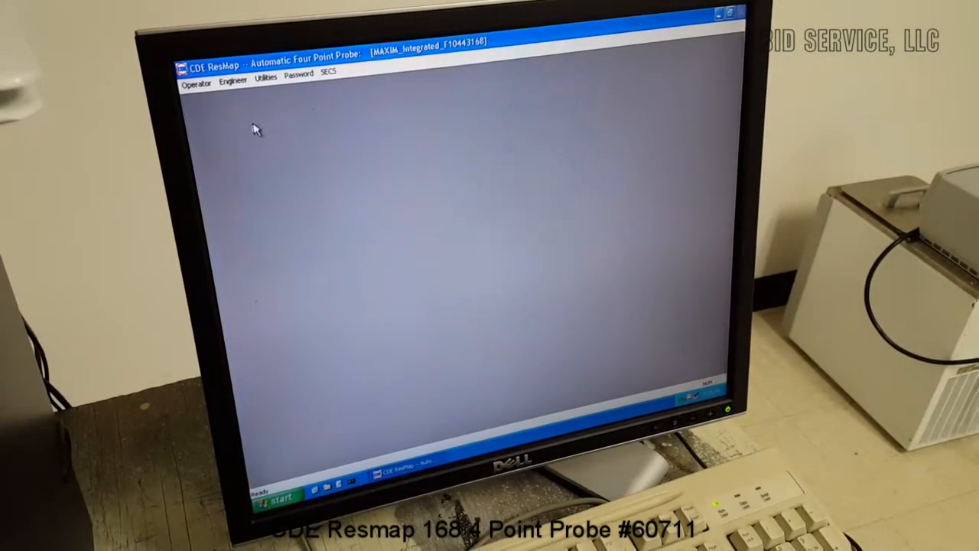
{"action": "left_click", "coordinate": [265, 76]}
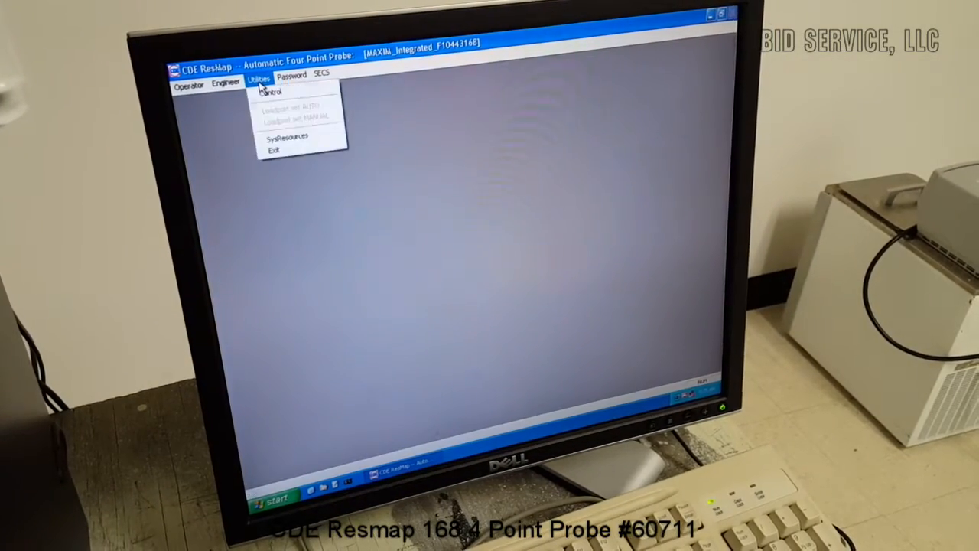
{"action": "mouse_move", "coordinate": [276, 92]}
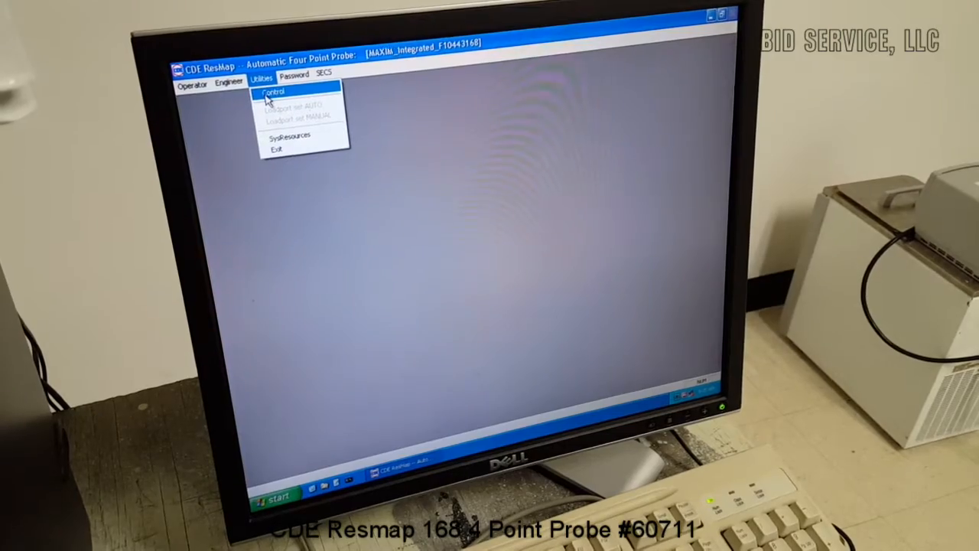
{"action": "left_click", "coordinate": [274, 91]}
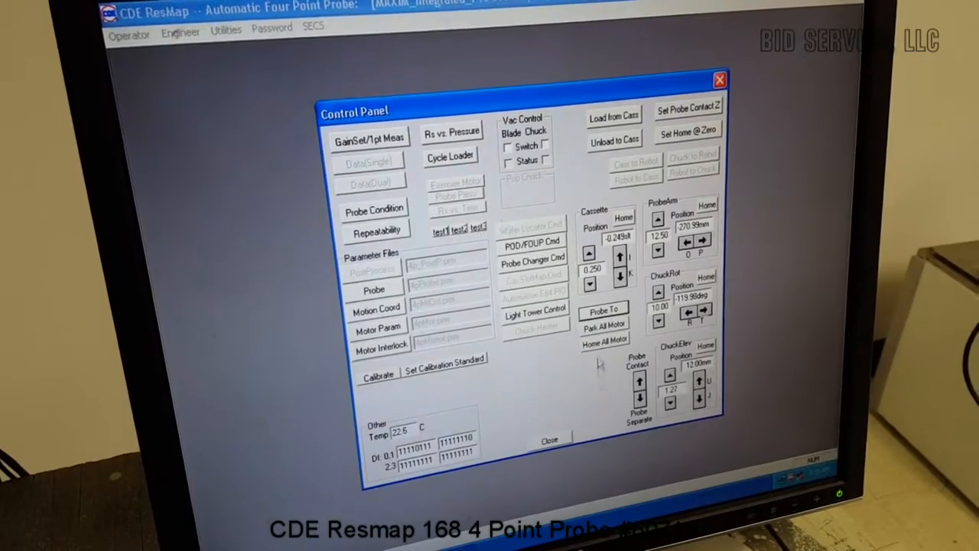
{"action": "left_click", "coordinate": [604, 339]}
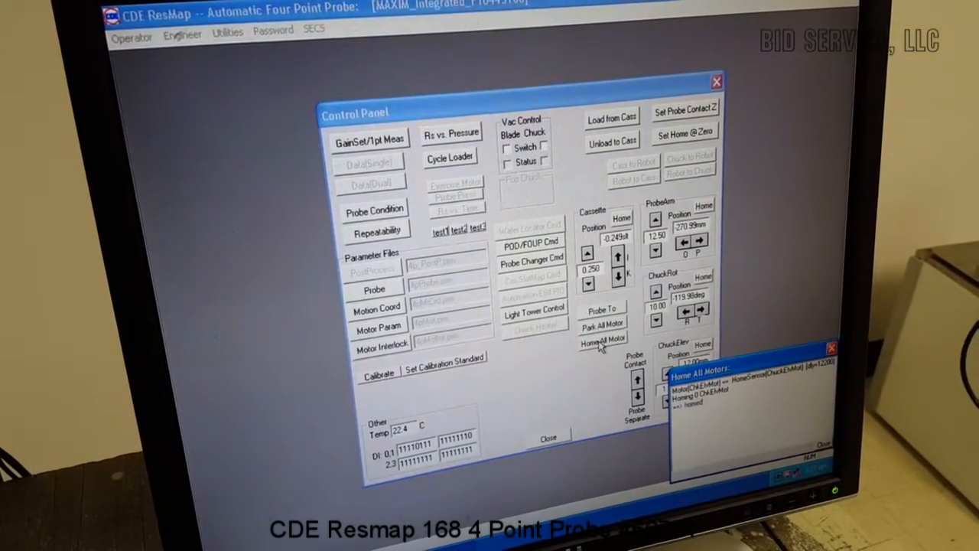